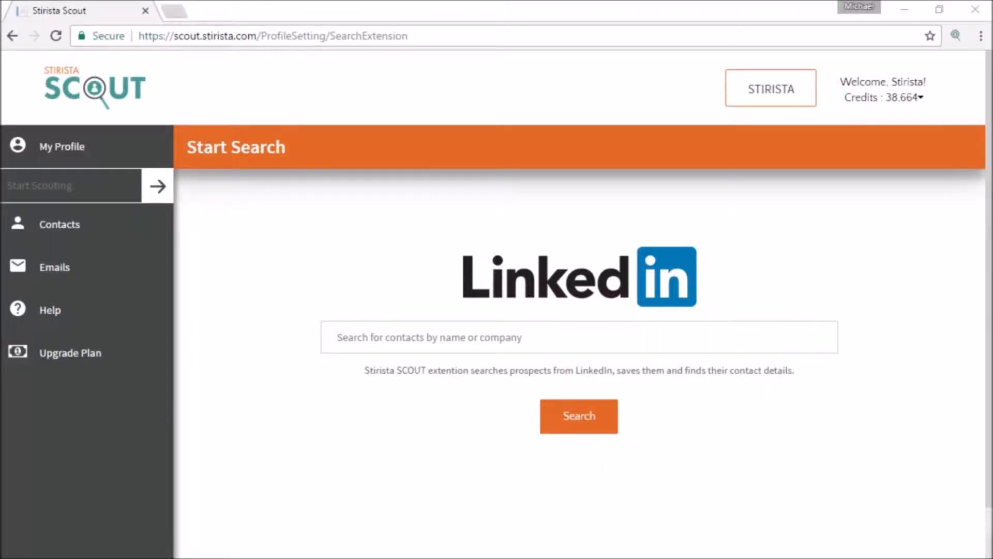
text(k)
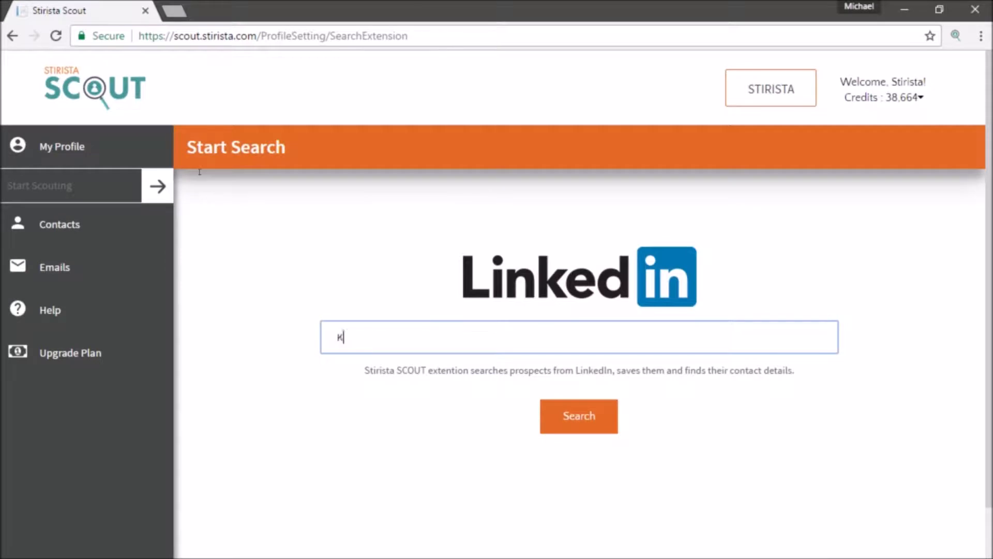
text(arl Van Delden)
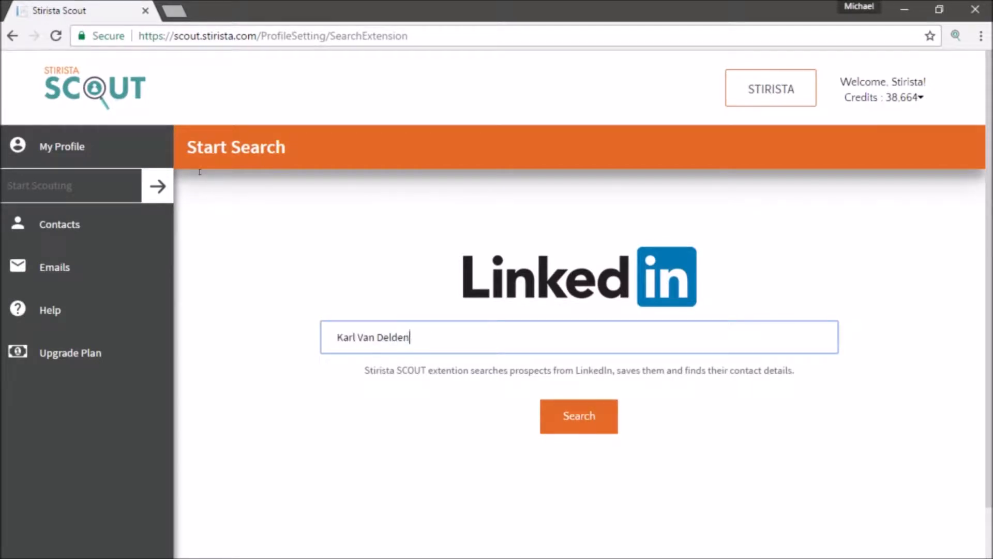
click(577, 416)
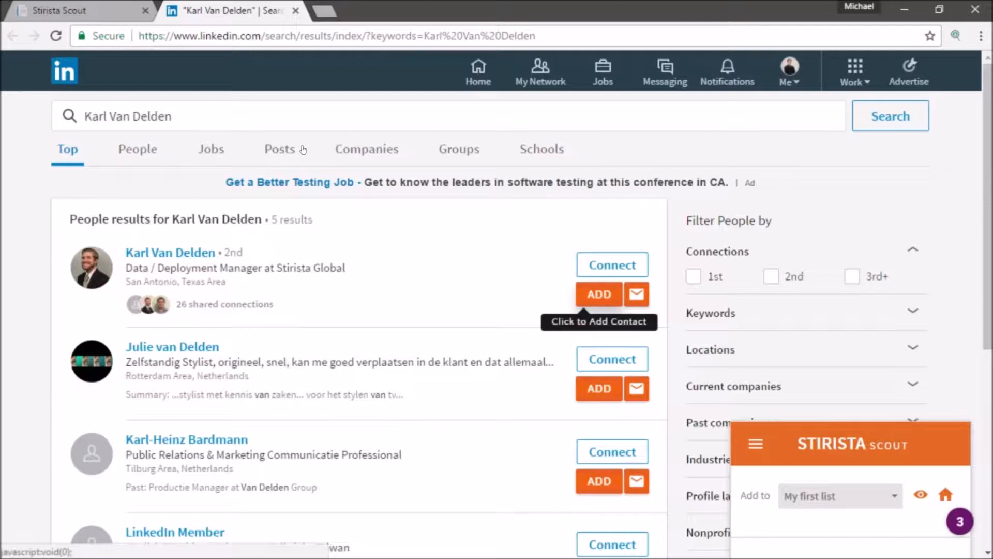
click(598, 294)
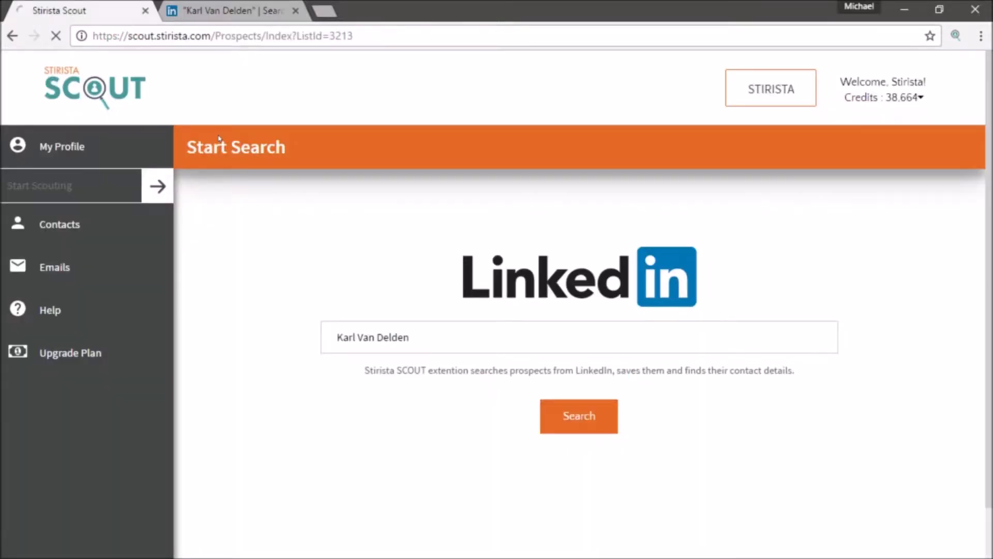
click(578, 416)
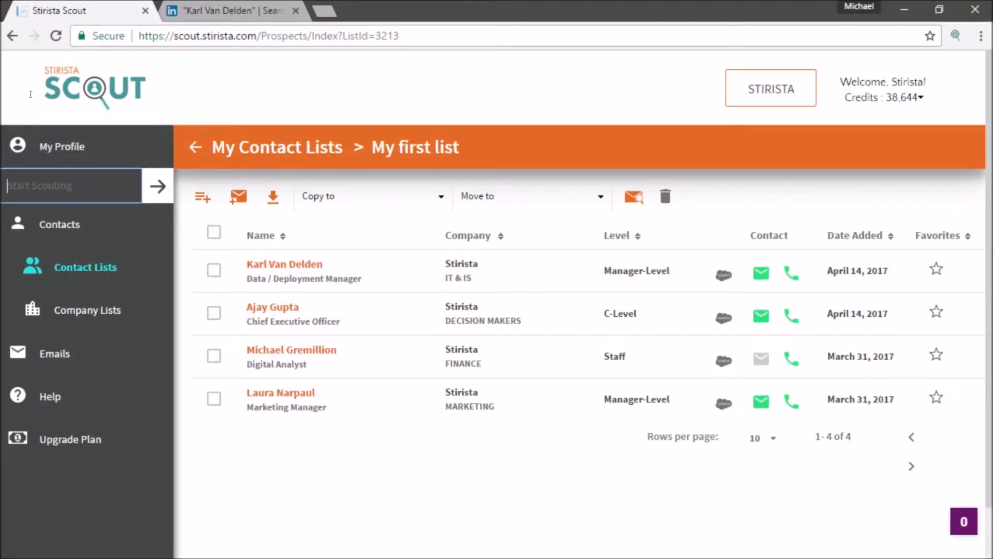
text(Blaine B)
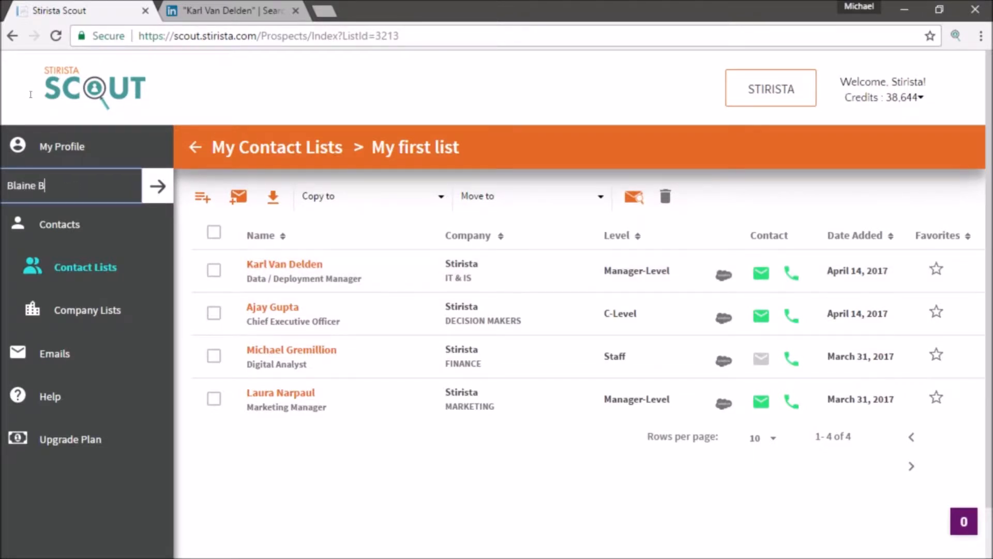
click(156, 185)
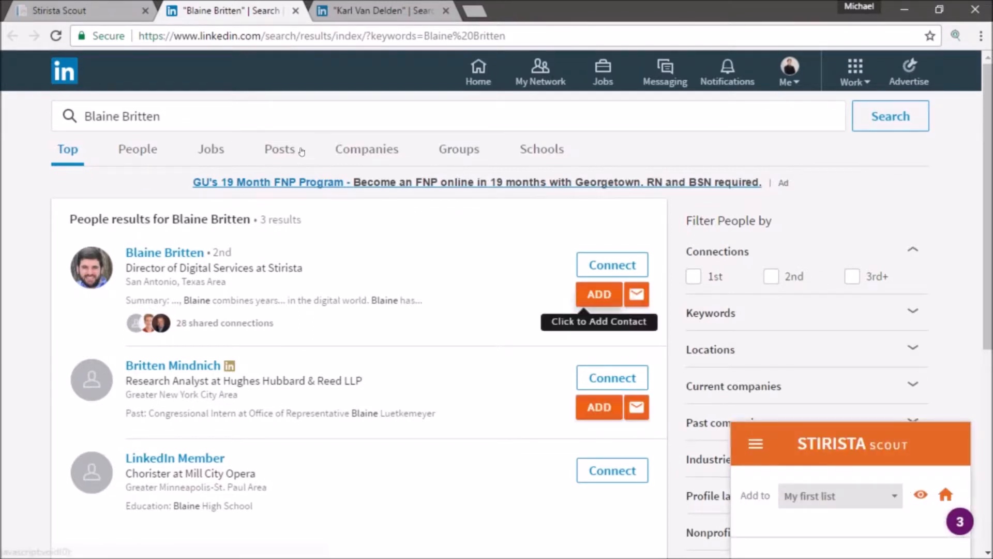
mouse_move(258, 150)
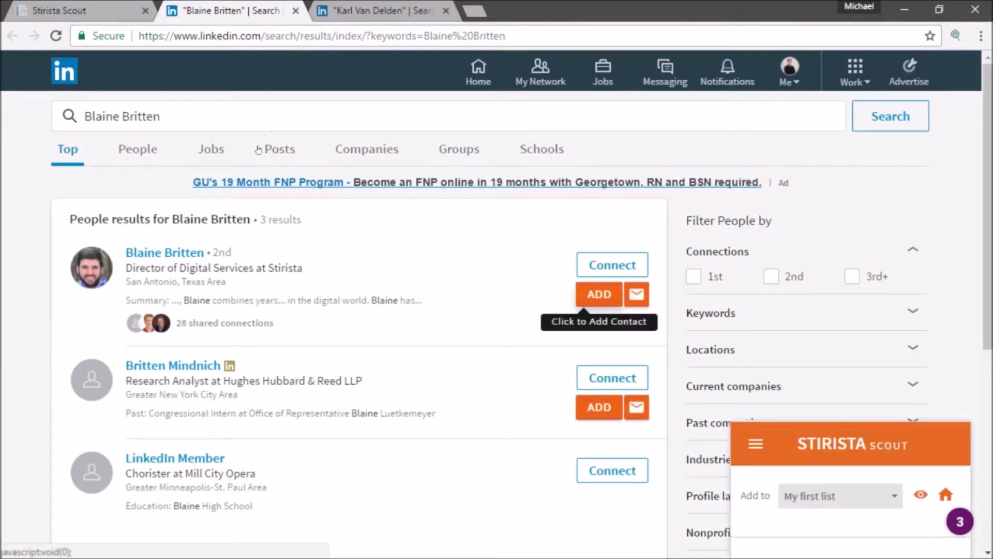
click(598, 293)
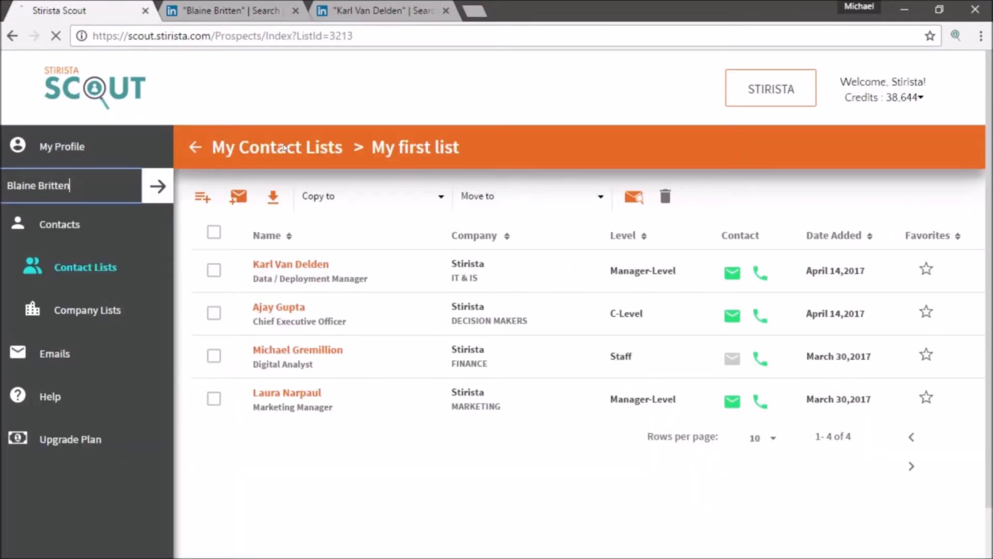
click(156, 185)
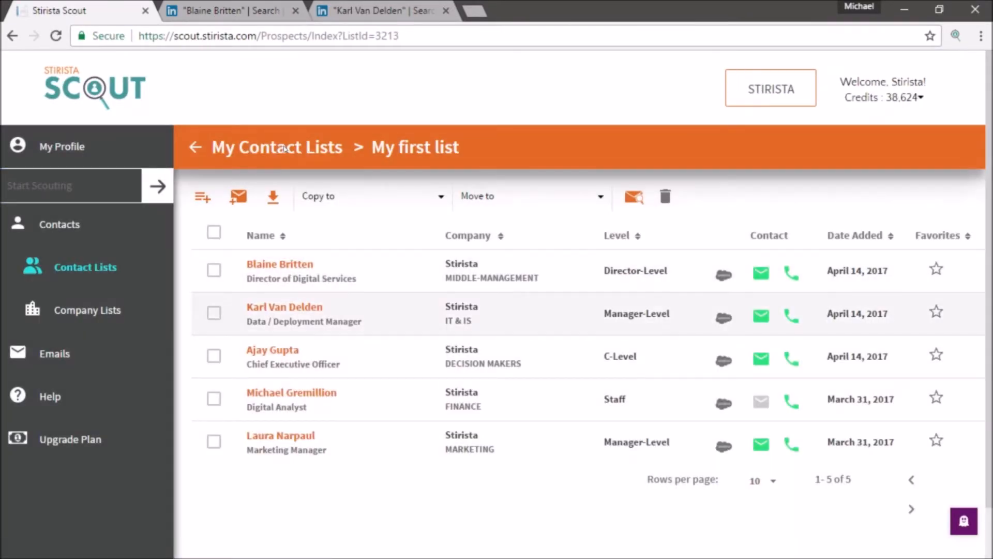
click(230, 10)
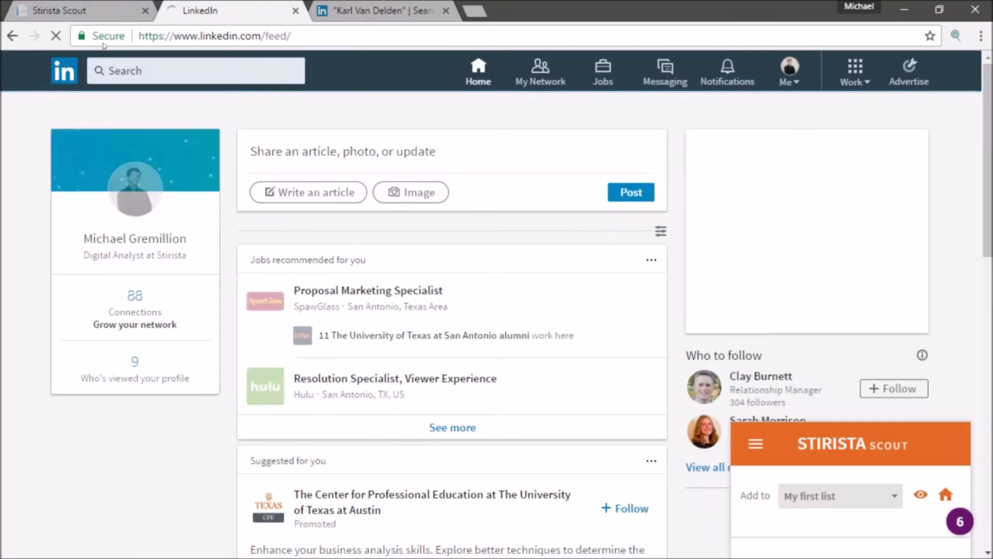
Rerun the recent LinkedIn search 'stirista' and scroll through its people results
click(184, 71)
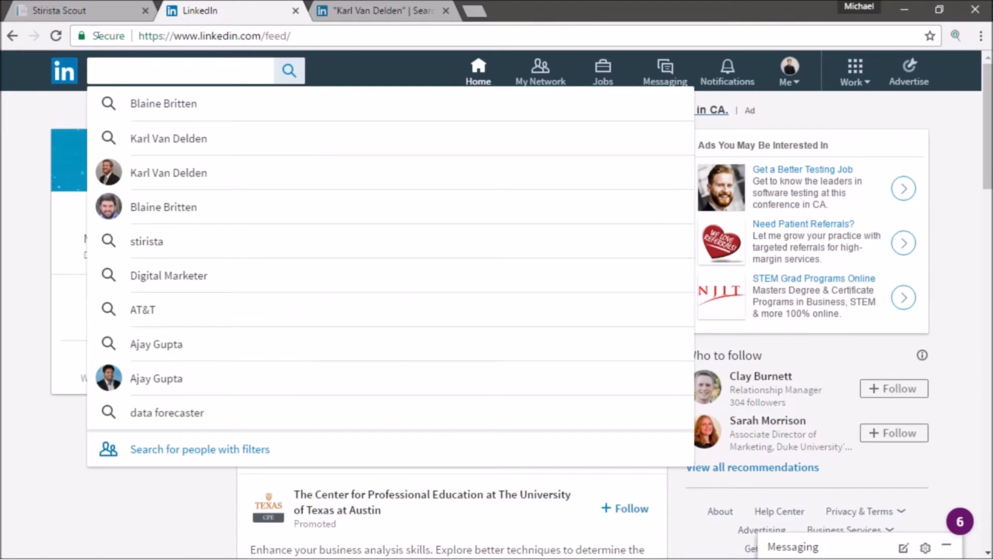
click(147, 241)
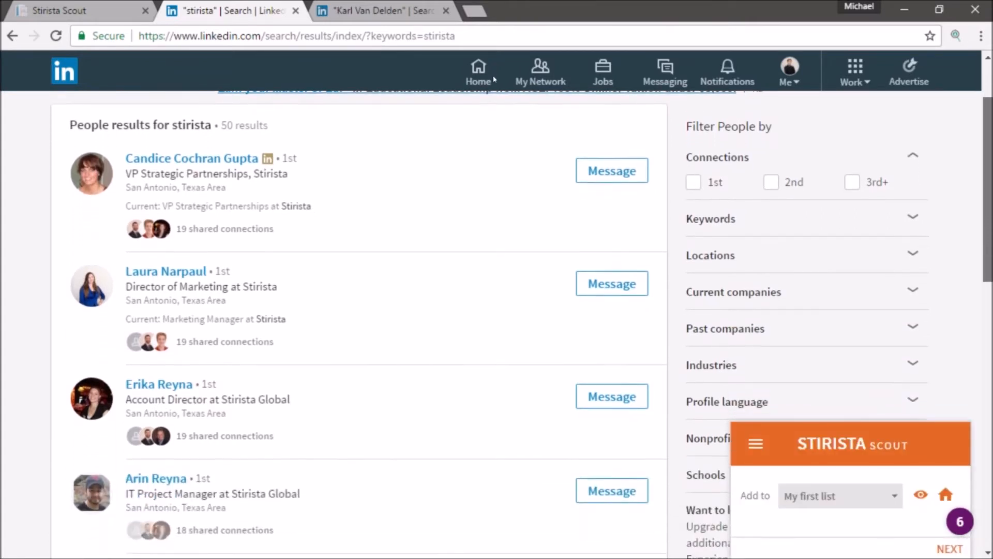
scroll(down, 3)
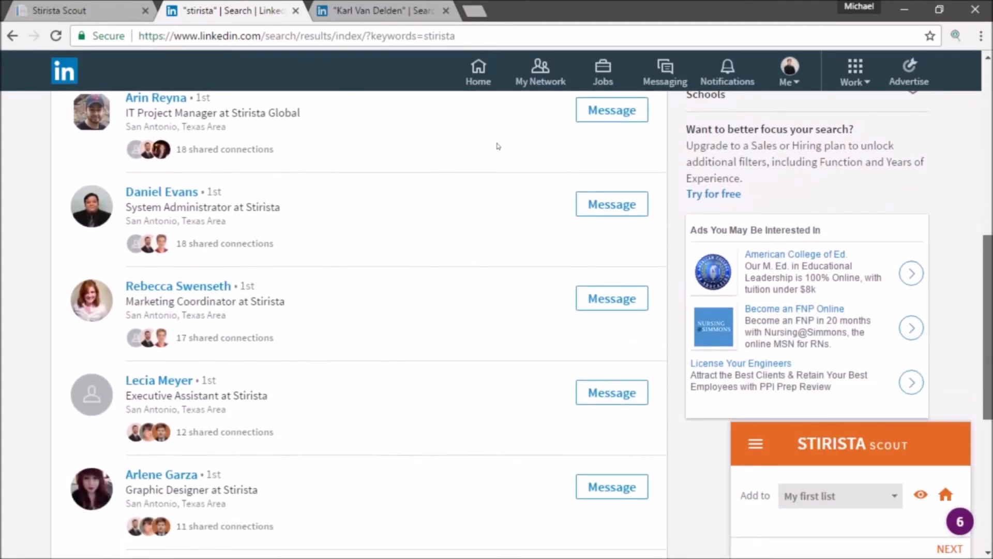
mouse_move(529, 175)
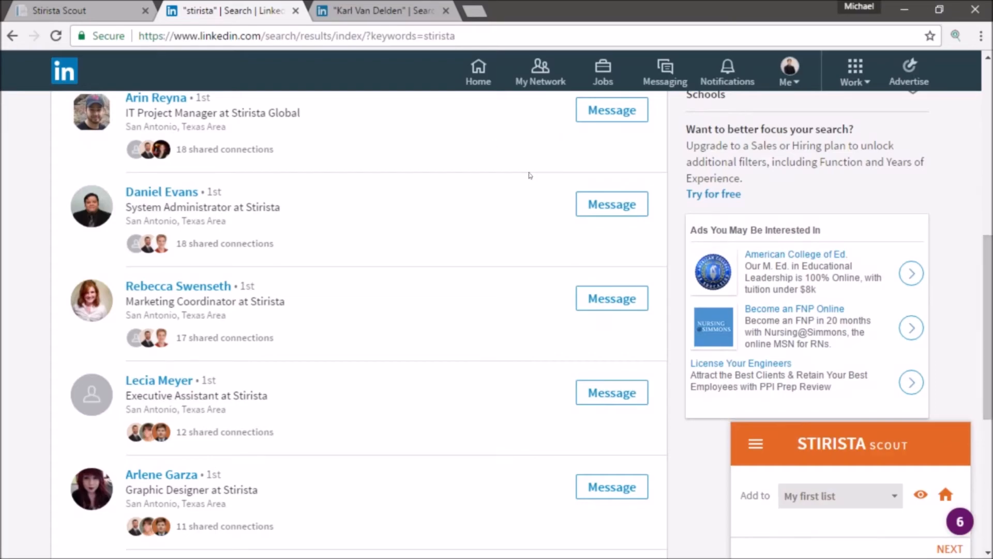